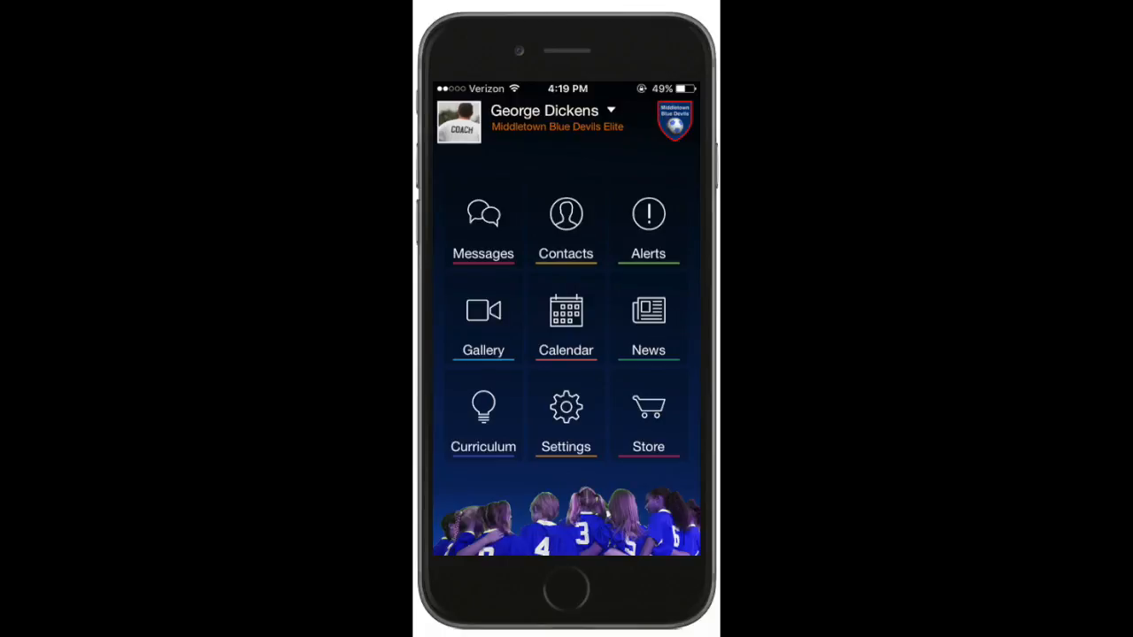
Open the Gallery's Shared folder listing SeminarList-2015-10-14.csv, Getting Started.pdf, July Conference and sPrint procedure.docx.
left_click(483, 309)
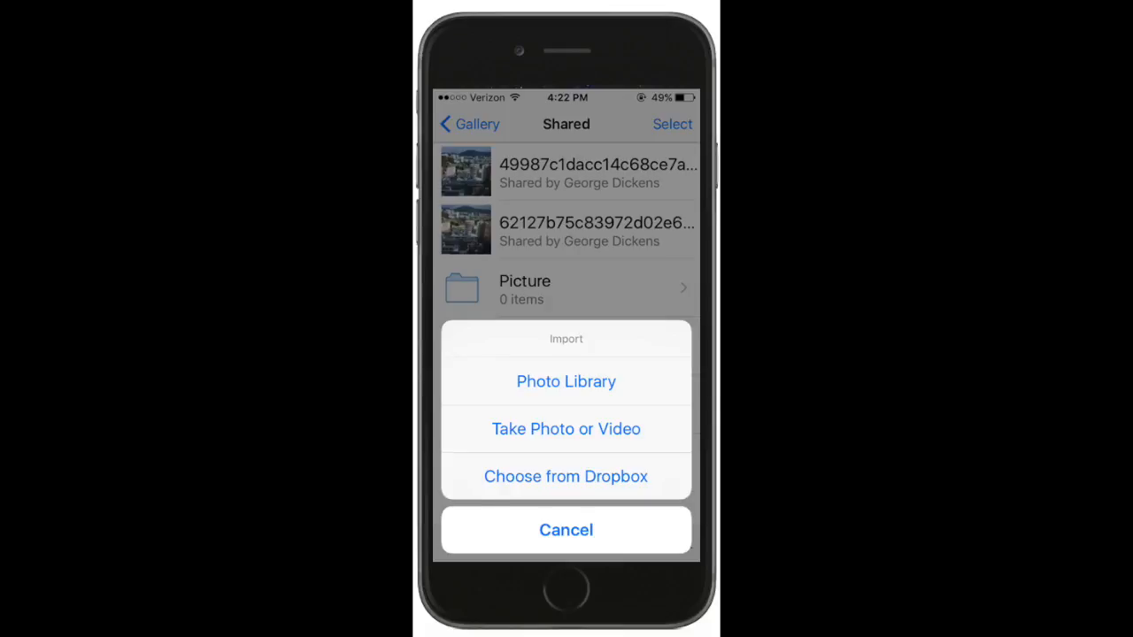
left_click(566, 530)
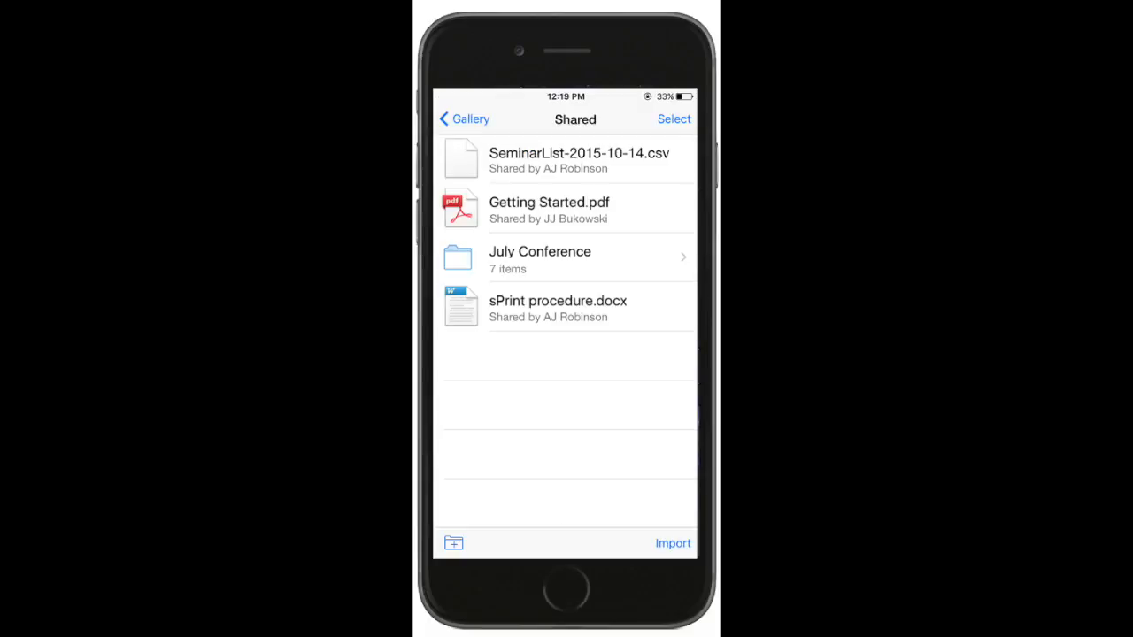